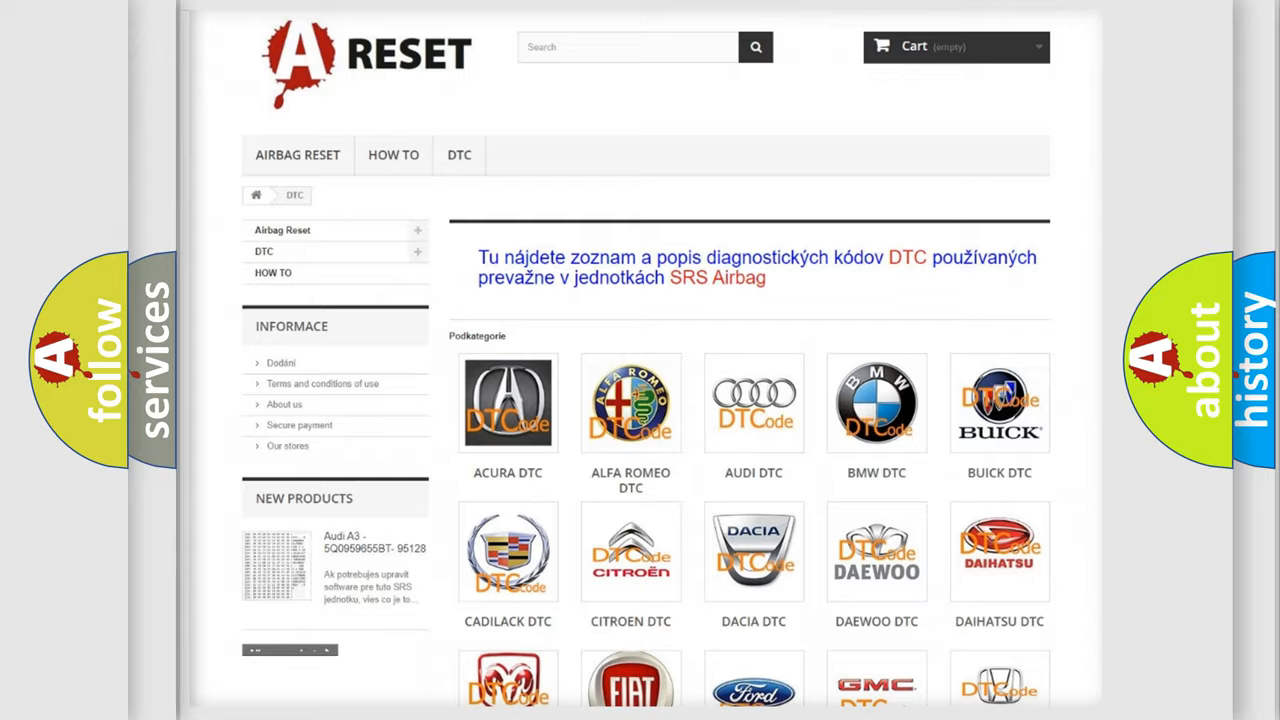
scroll("down", 3)
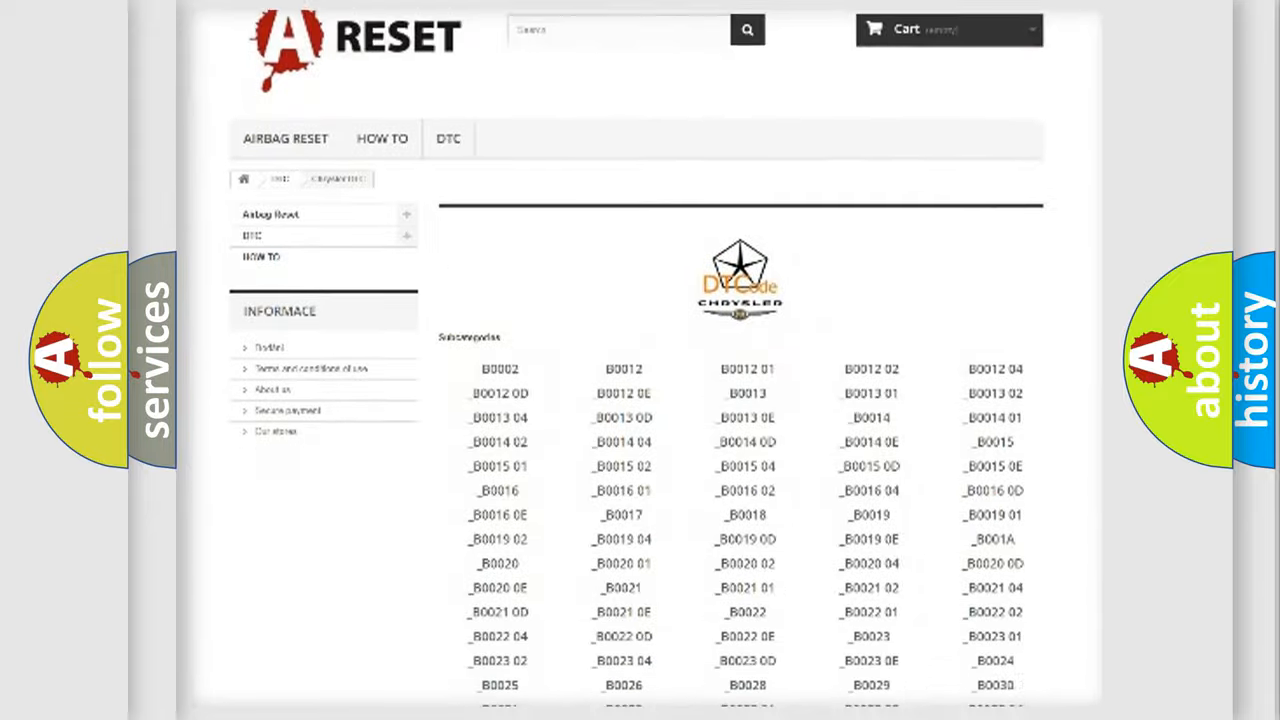
scroll("down", 3)
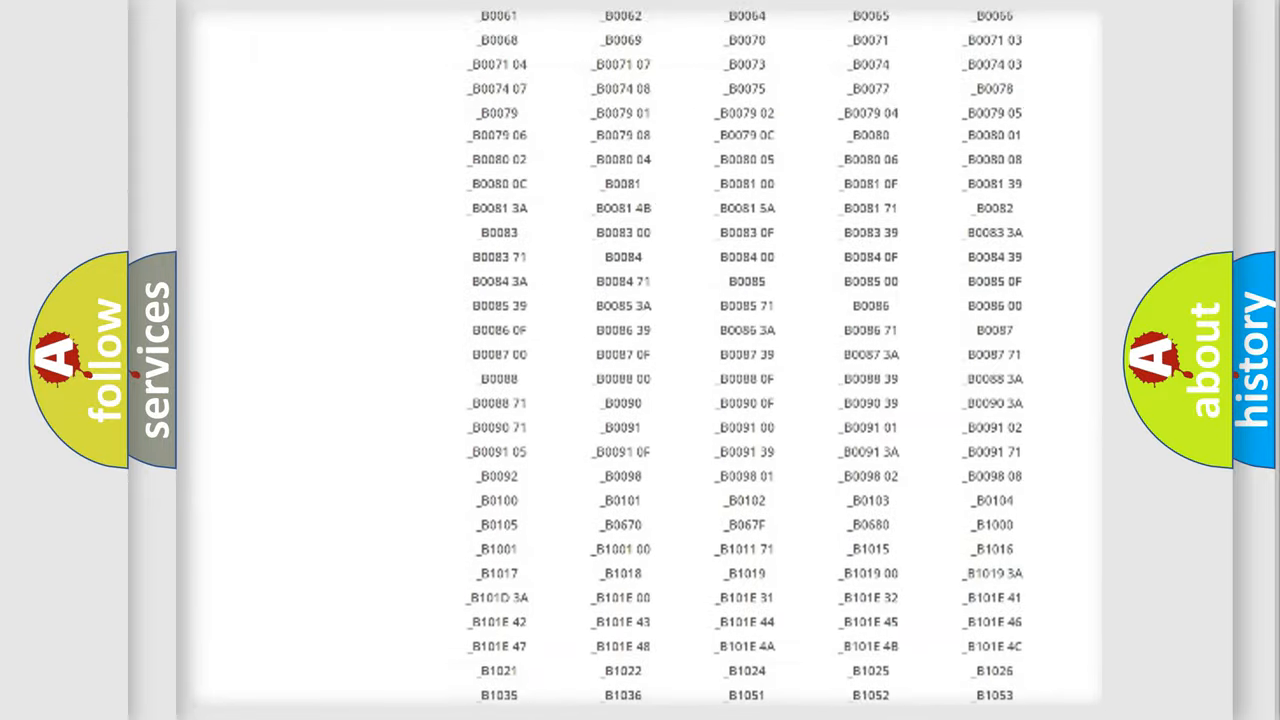
scroll("up", 3)
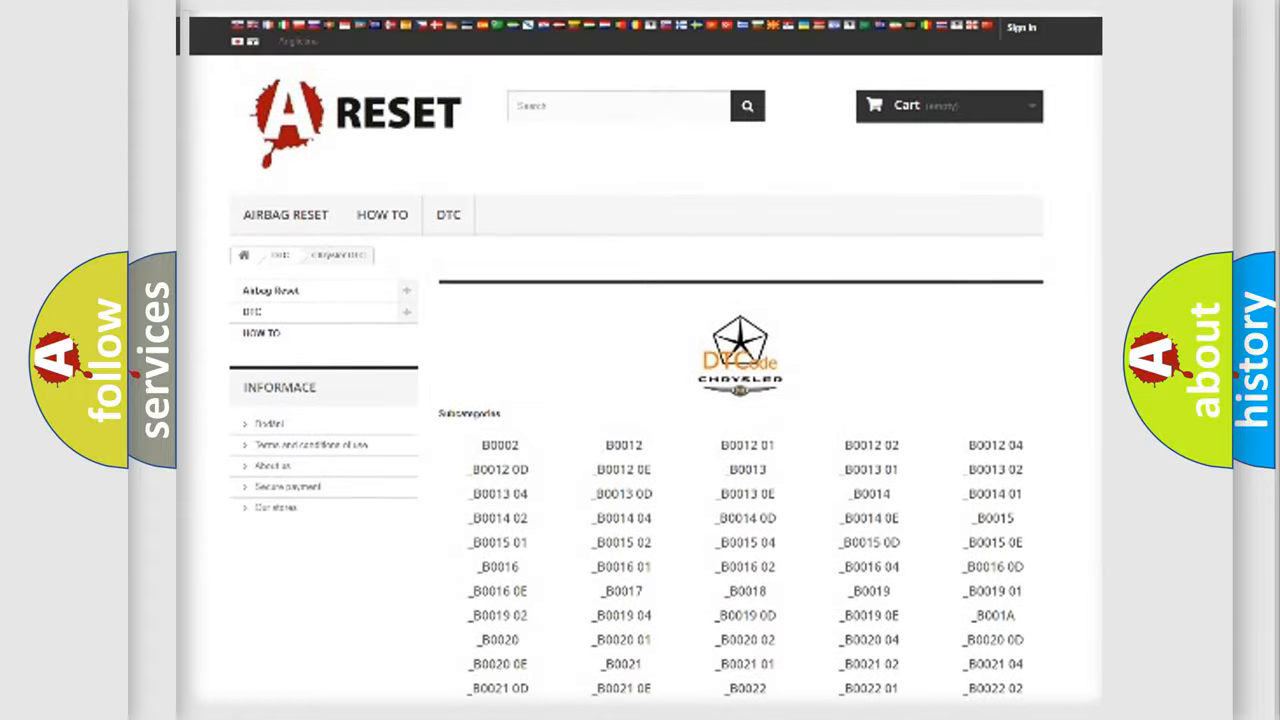